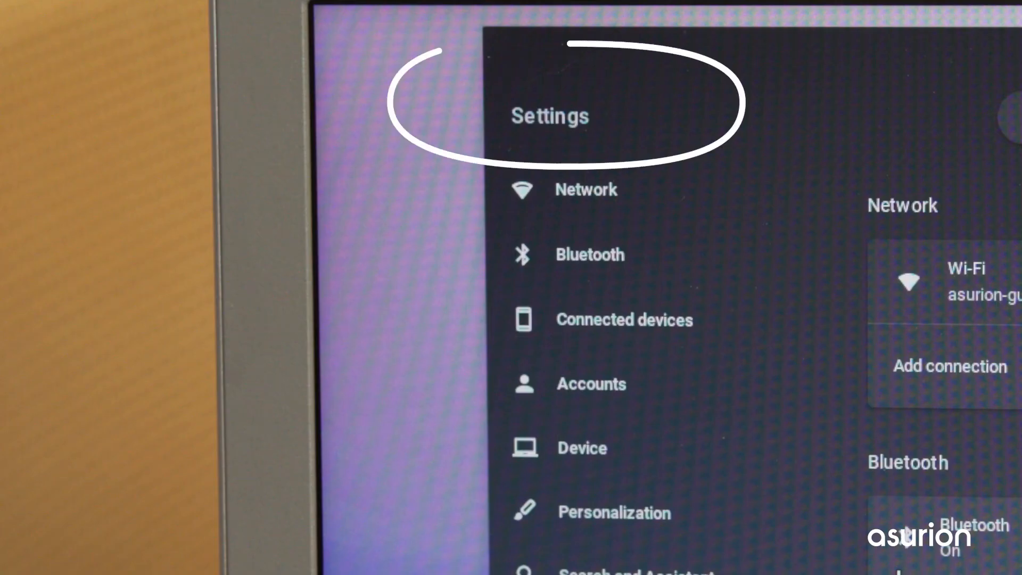
# Step: Scroll through the Settings categories before returning to the empty desktop
pyautogui.scroll(-3)
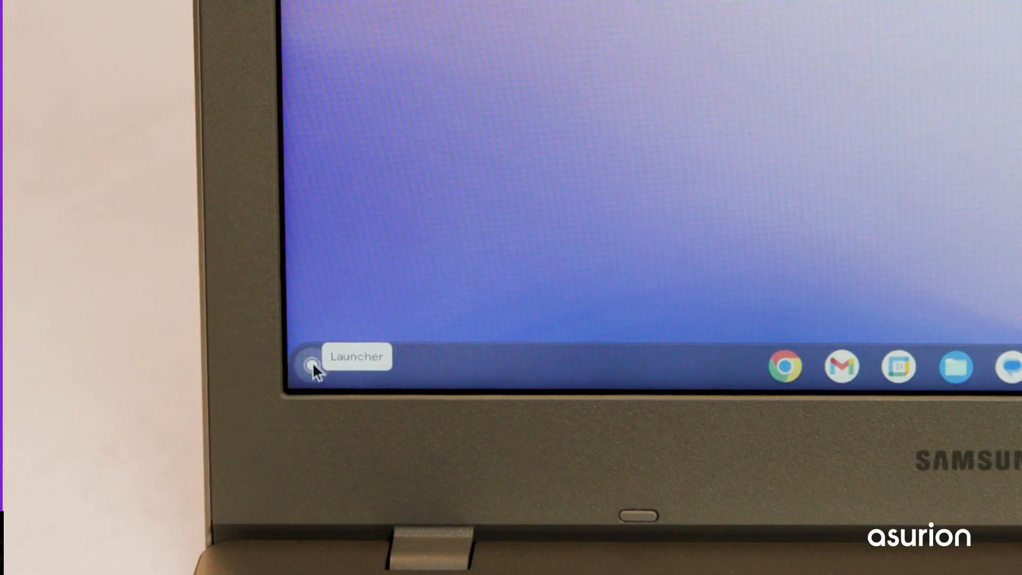
# Step: Go to Accounts, Sync and Google services, then Manage what you sync
pyautogui.click(304, 363)
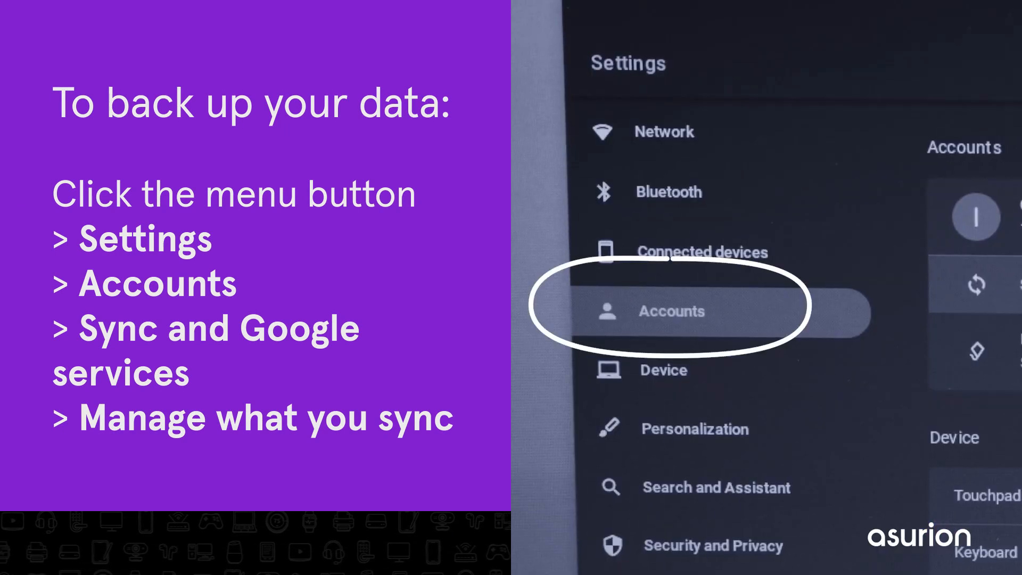
pyautogui.click(671, 311)
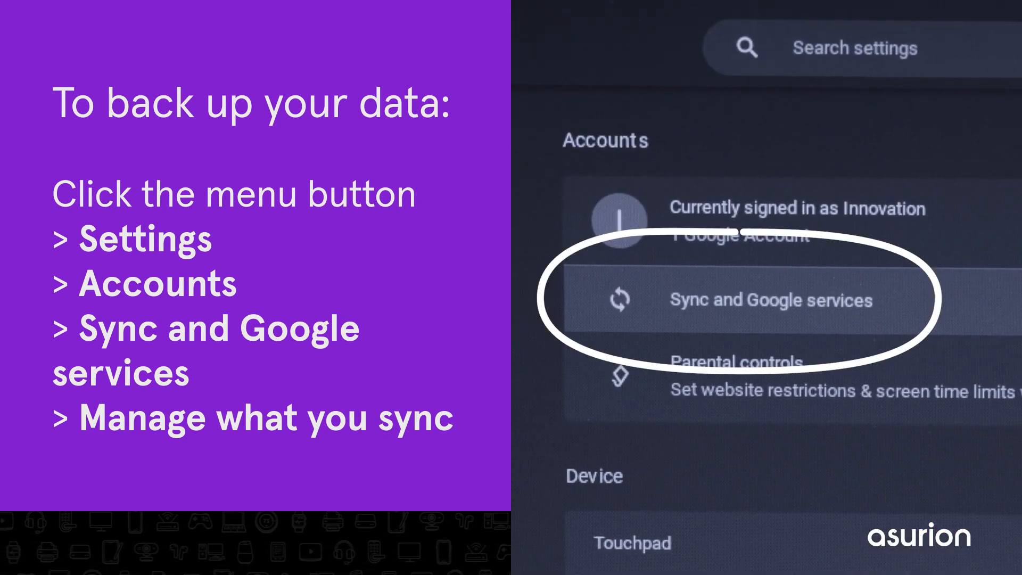
pyautogui.click(772, 300)
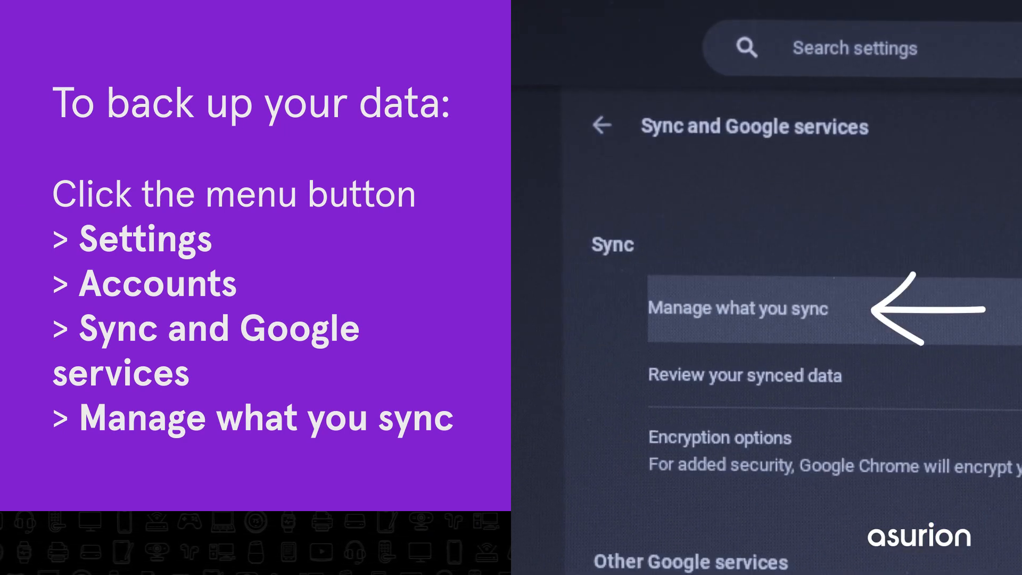
pyautogui.click(735, 307)
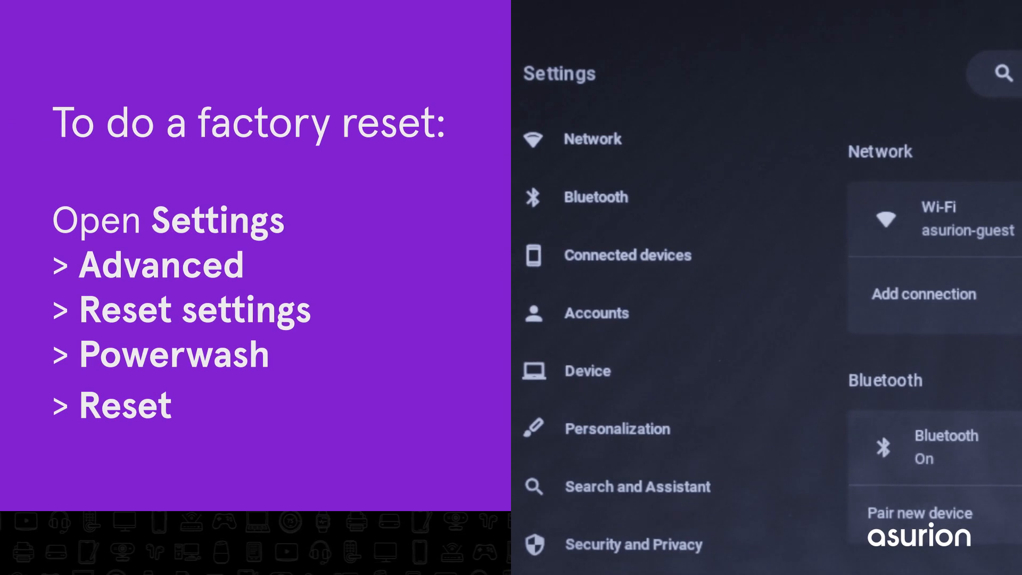
# Step: Expand Advanced and open Reset settings to show the Powerwash Reset button
pyautogui.scroll(-3)
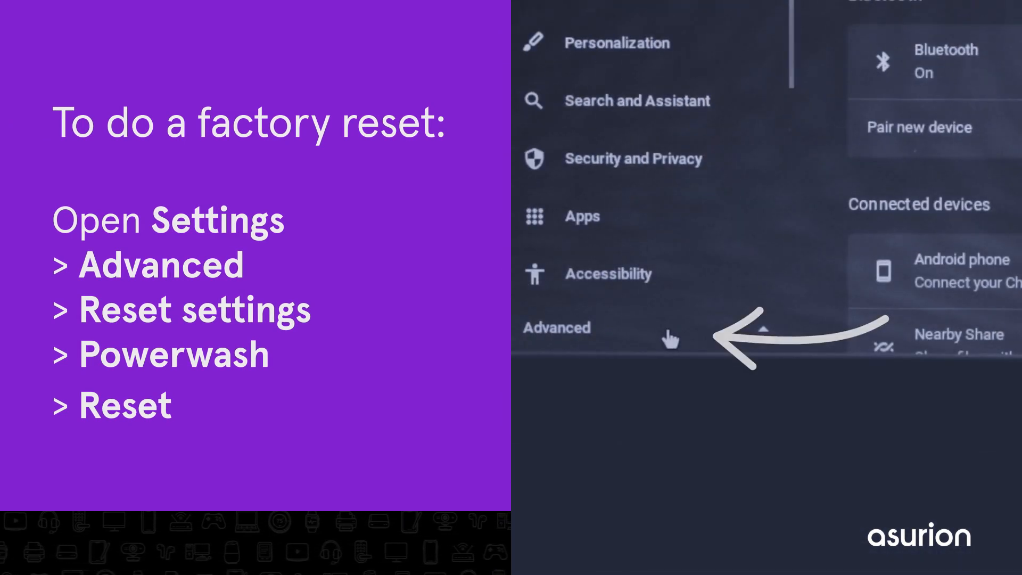
pyautogui.click(556, 327)
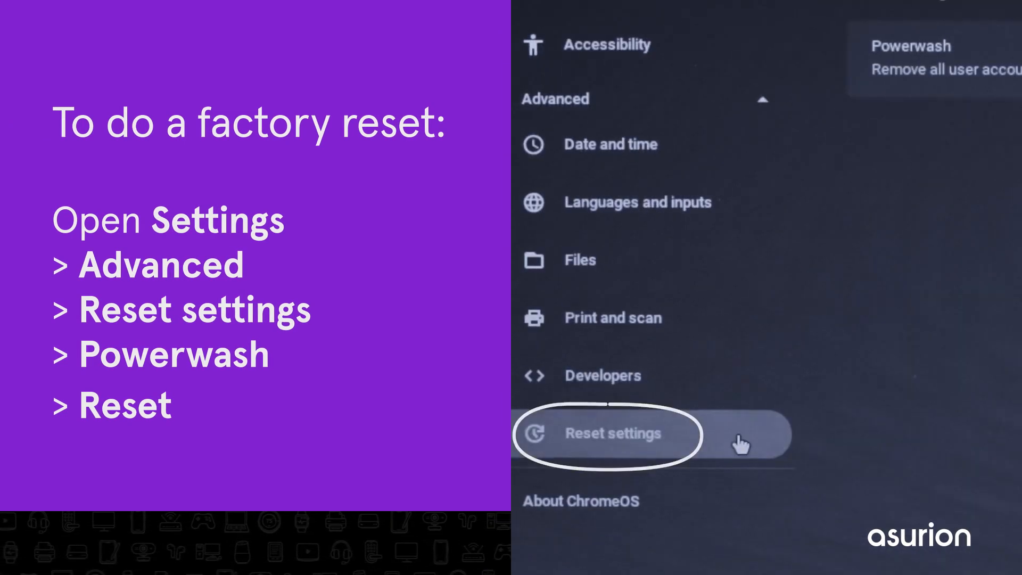
pyautogui.click(605, 433)
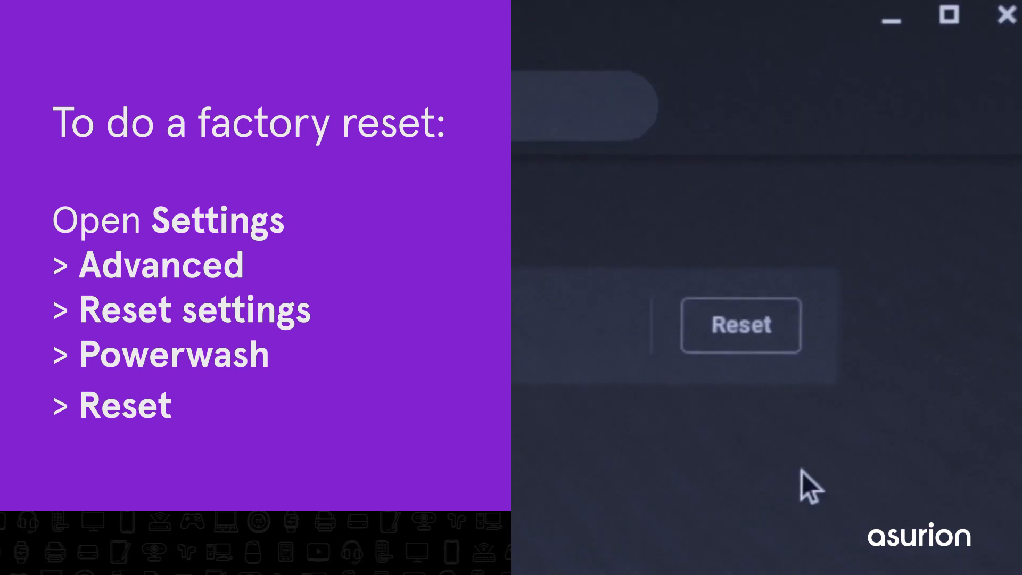